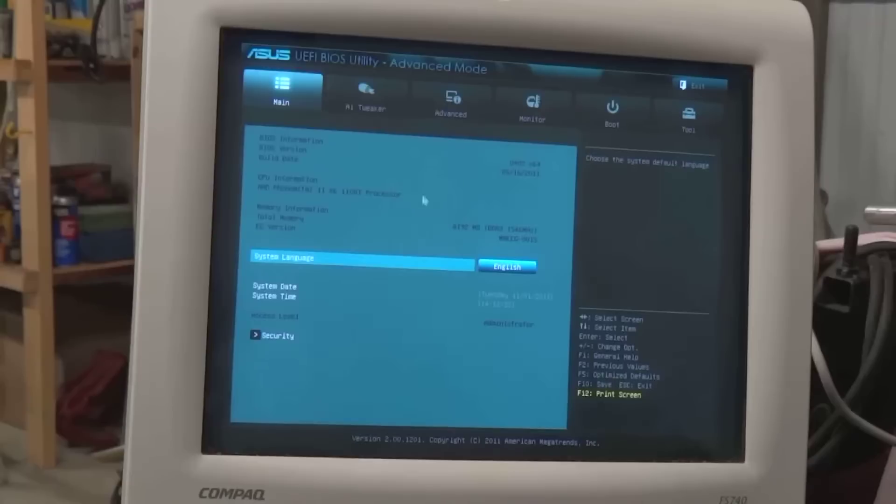
Open the SATA Configuration page under the Advanced tab
{"action": "left_click", "coordinate": [450, 103]}
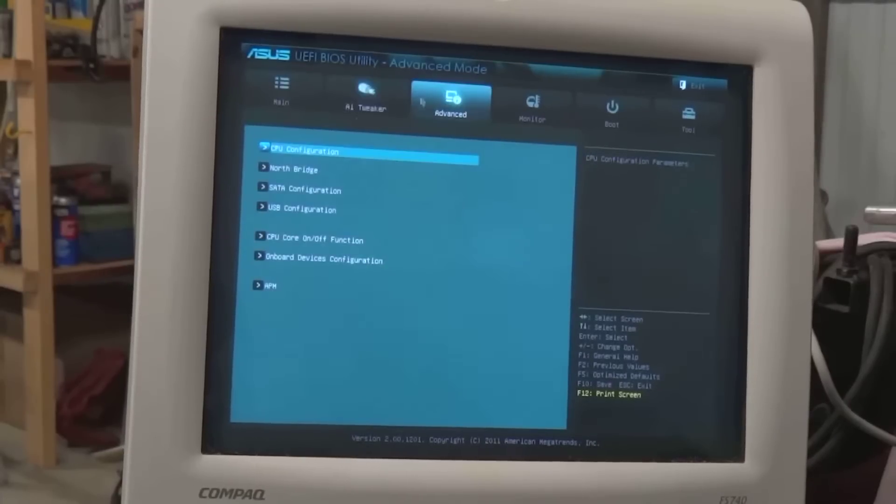
{"action": "left_click", "coordinate": [305, 189]}
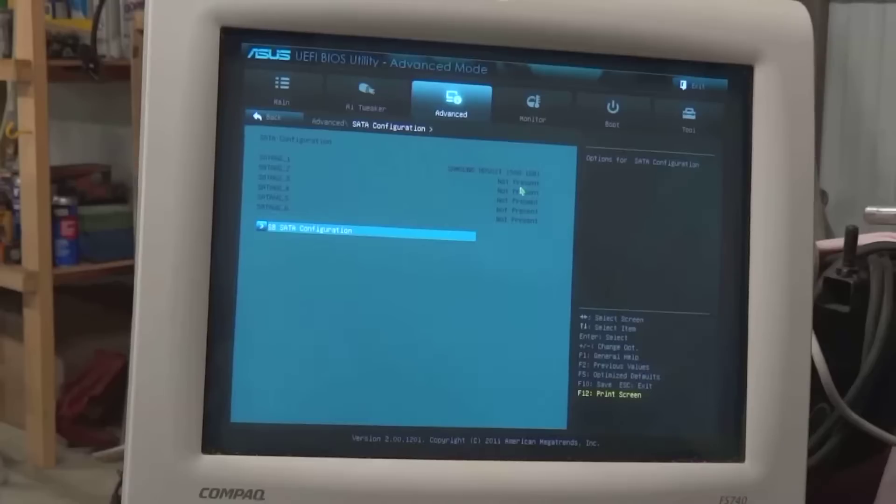
{"action": "mouse_move", "coordinate": [234, 209]}
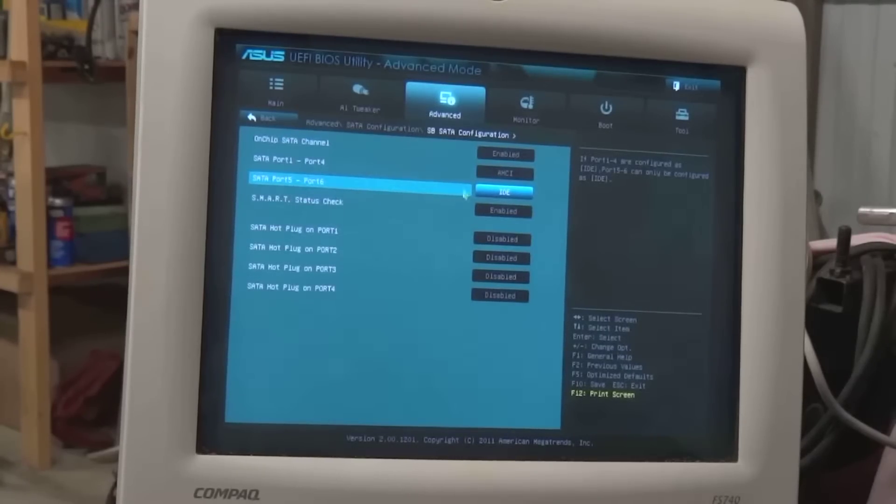
{"action": "mouse_move", "coordinate": [389, 229]}
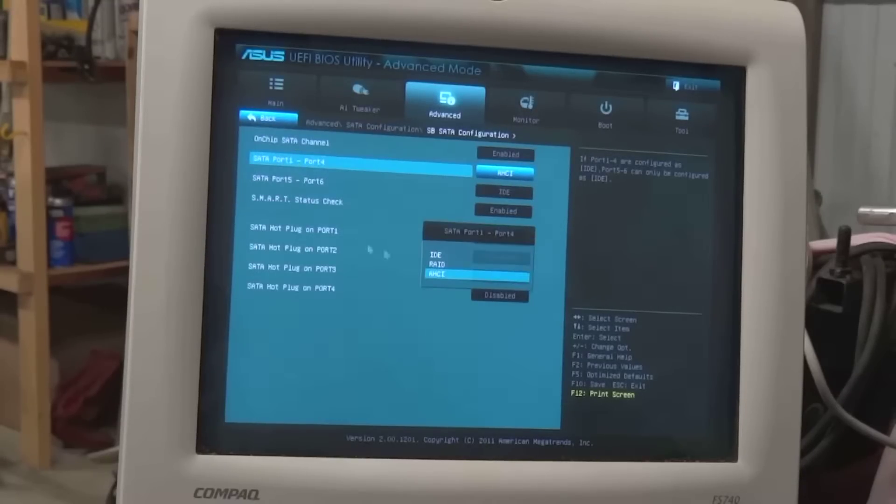
Switch SATA Port1 - Port4 mode to RAID and return to the SATA page
{"action": "key", "text": "up"}
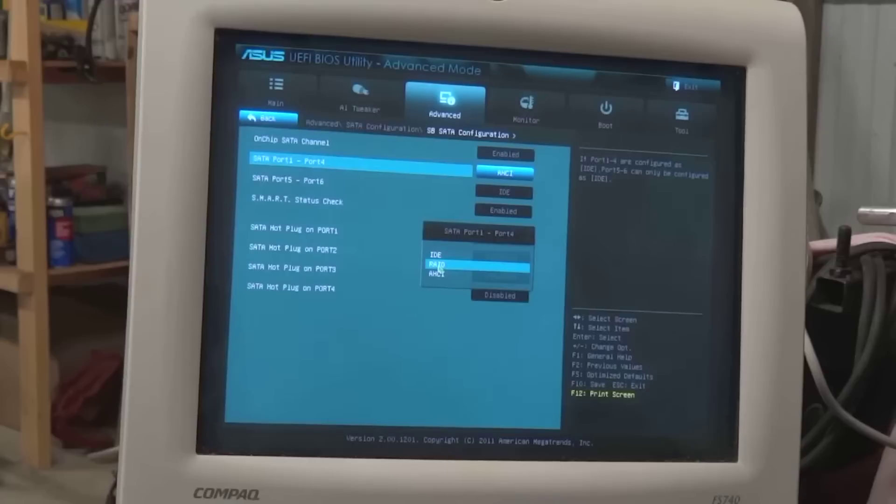
{"action": "left_click", "coordinate": [437, 265]}
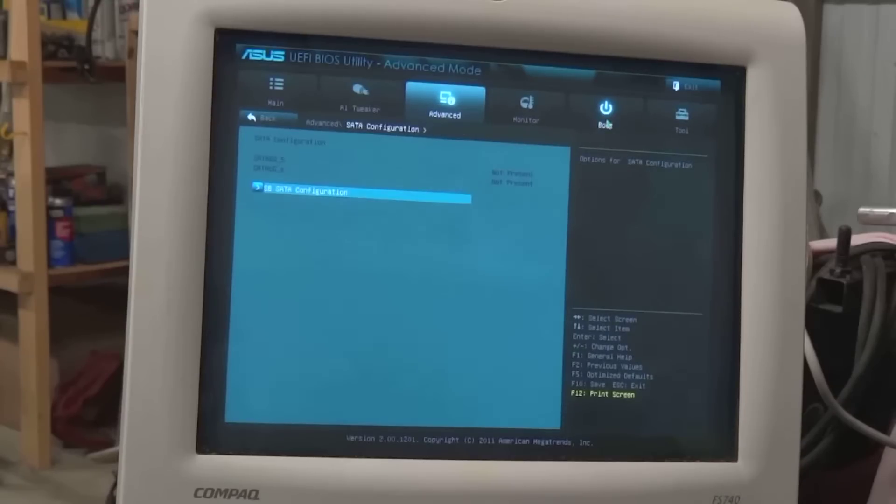
View the Boot tab and select Boot Option #2
{"action": "left_click", "coordinate": [606, 112]}
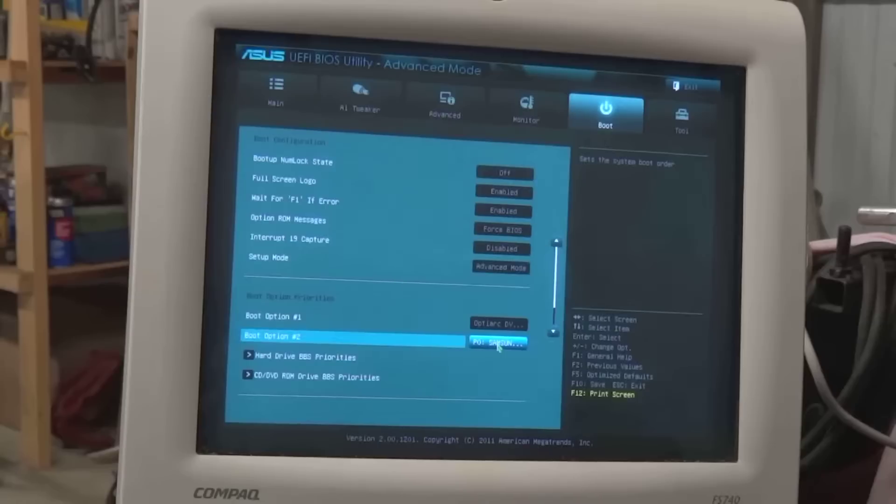
{"action": "left_click", "coordinate": [498, 341]}
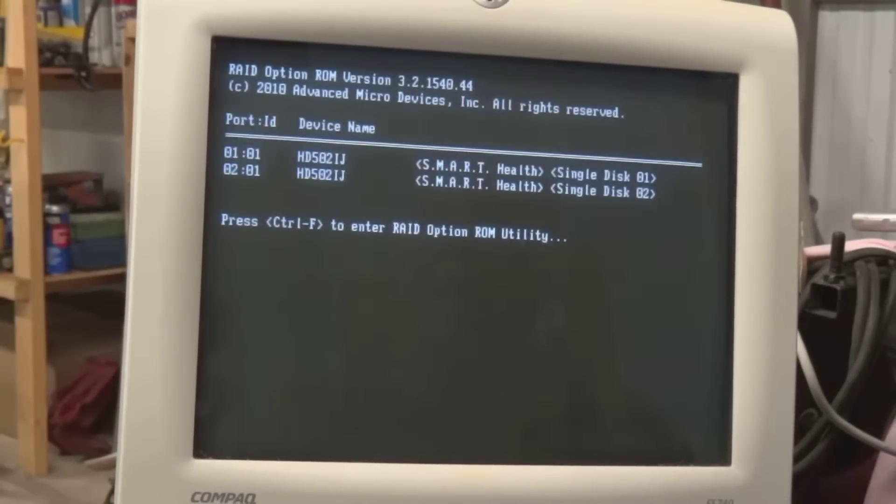
Enter the AMD RAID Option ROM utility with Ctrl+F
{"action": "key", "text": "ctrl+f"}
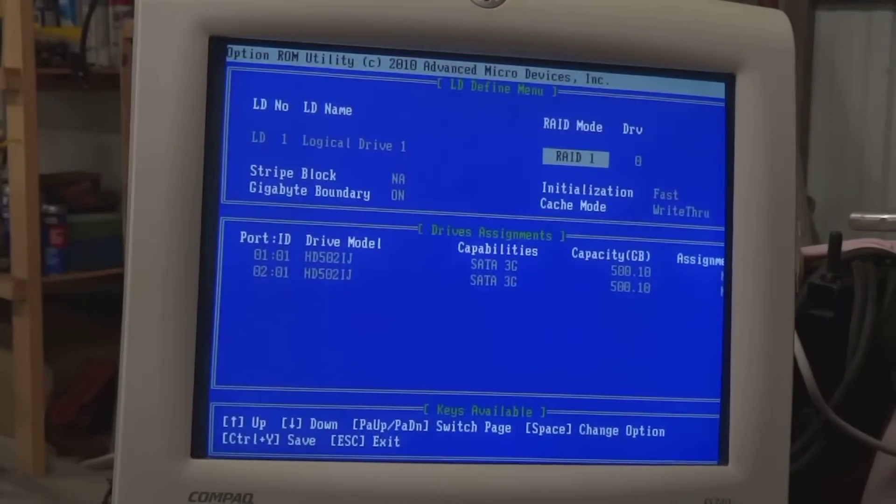
Set Logical Drive 1 RAID mode to RAID 0 and step through its settings
{"action": "key", "text": "space"}
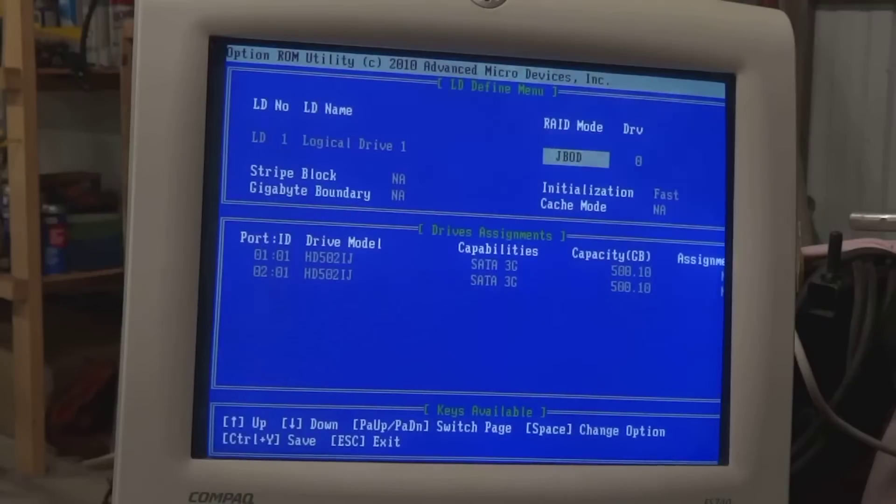
{"action": "key", "text": "space"}
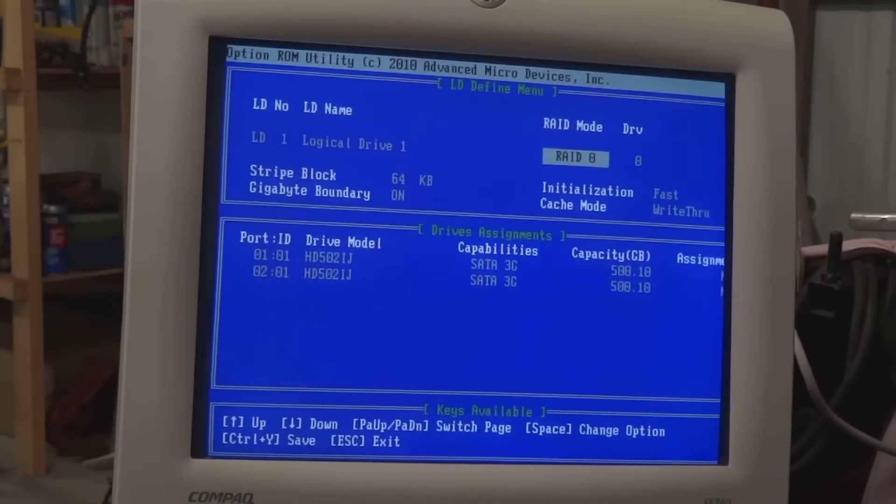
{"action": "key", "text": "Down"}
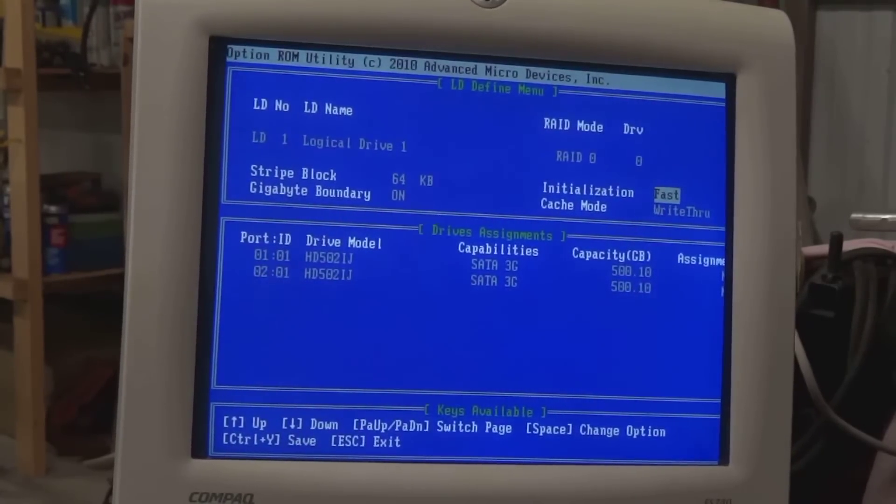
{"action": "key", "text": "space"}
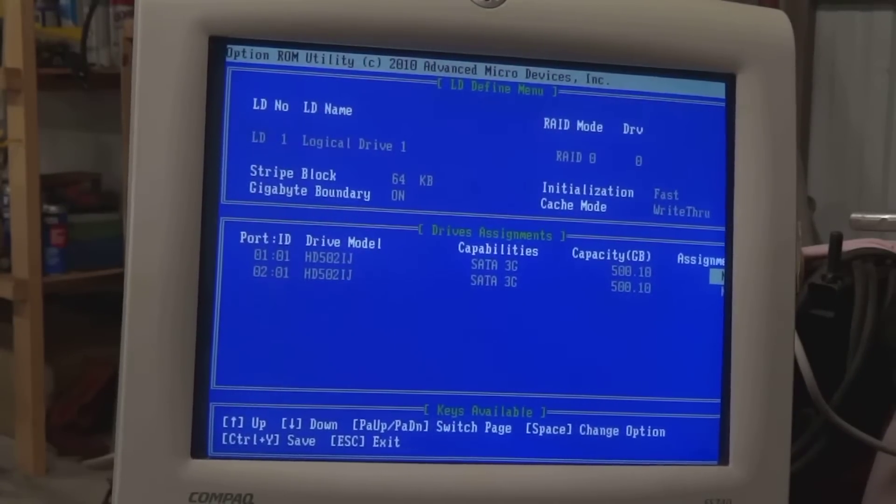
Assign HD502IJ drives on ports 01:01 and 02:01 to Logical Drive 1
{"action": "key", "text": "space"}
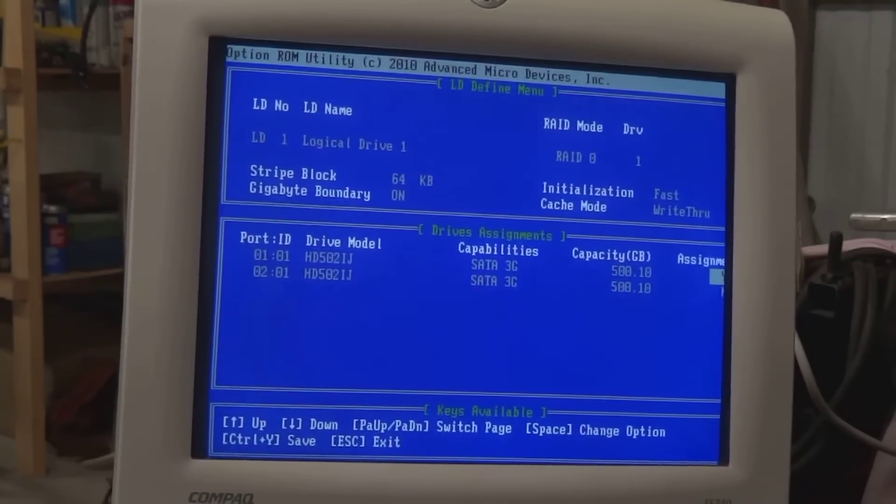
{"action": "key", "text": "space"}
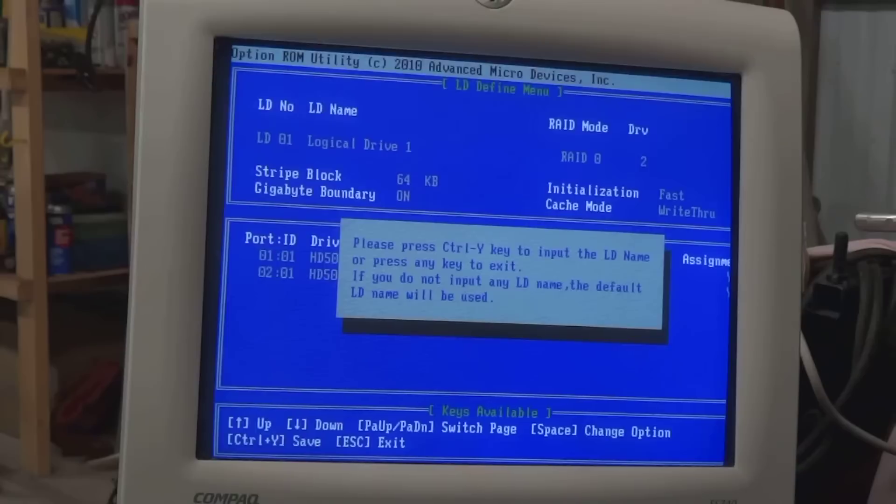
Save the logical drive named 'raid-050-sata2' and confirm erasing the MBR
{"action": "key", "text": "ctrl+y"}
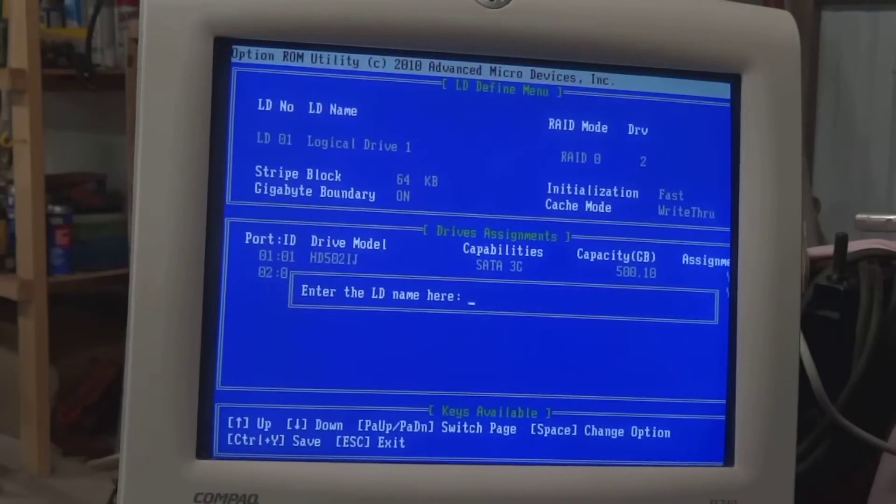
{"action": "type", "text": "raid"}
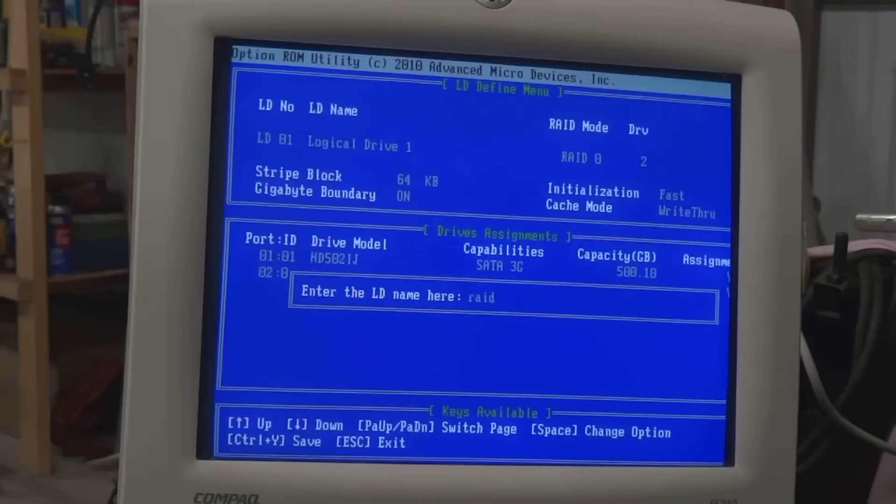
{"action": "type", "text": "-0"}
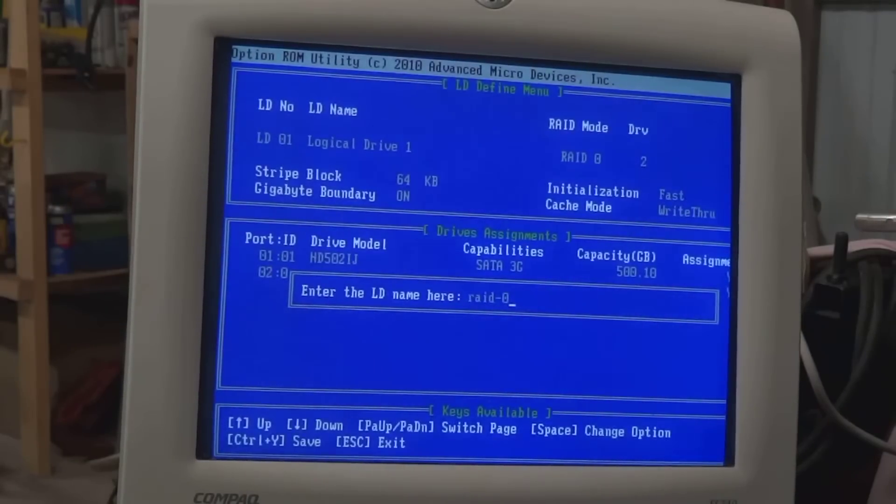
{"action": "type", "text": "500g"}
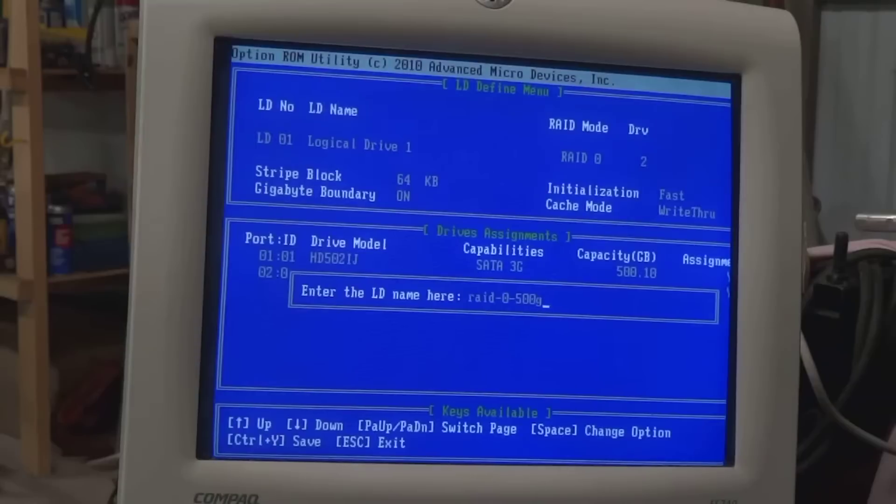
{"action": "type", "text": "-sata2"}
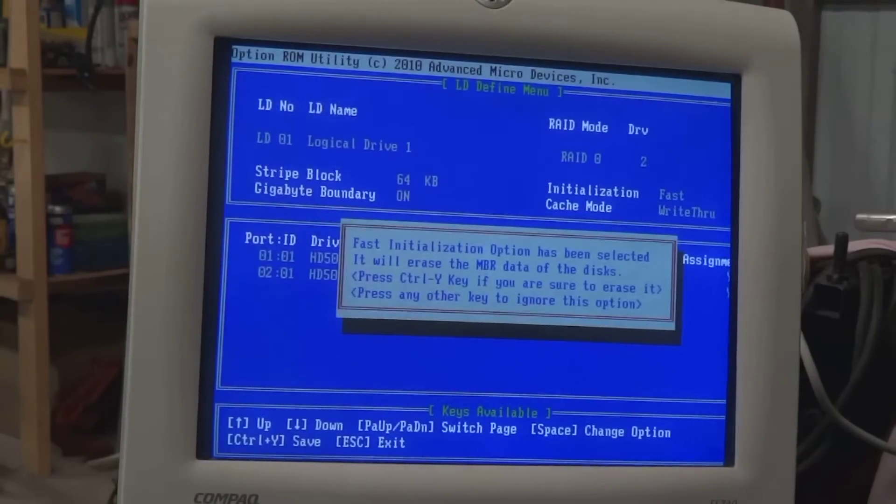
{"action": "key", "text": "ctrl+y"}
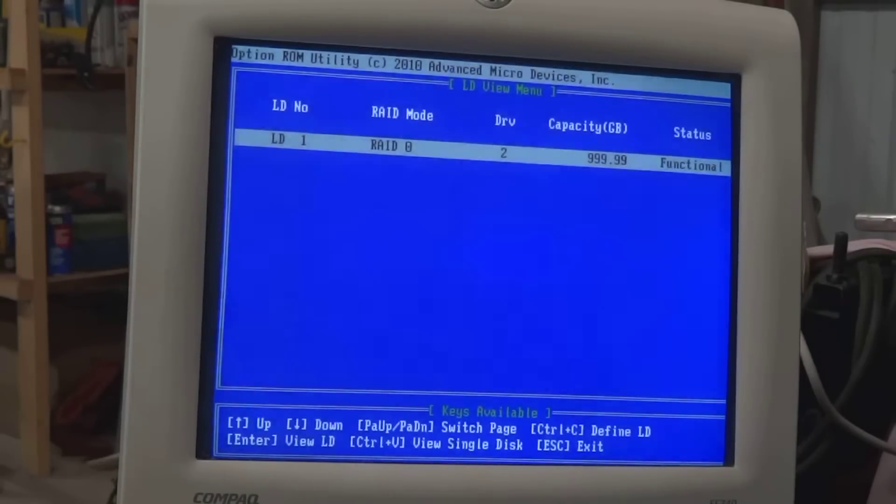
Review LD 1 as a 999.99 GB RAID 0, then return to the main menu
{"action": "key", "text": "Escape"}
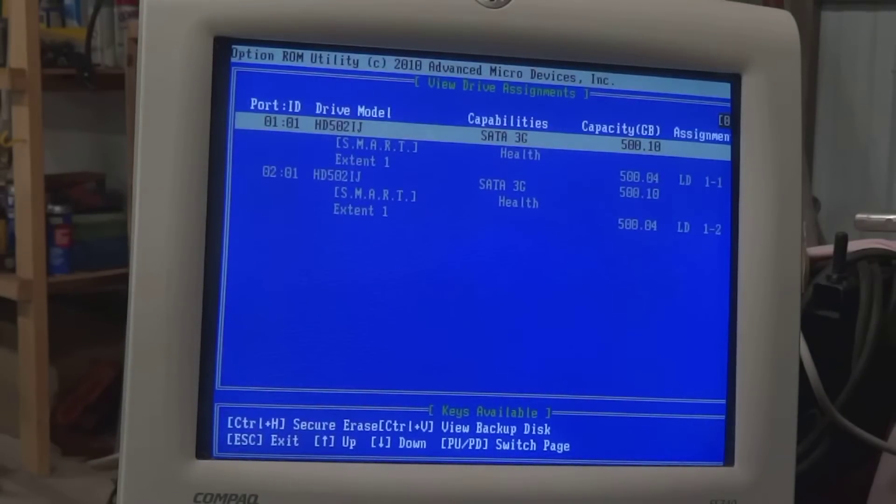
Quit the RAID utility and confirm rebooting the system
{"action": "key", "text": "Escape"}
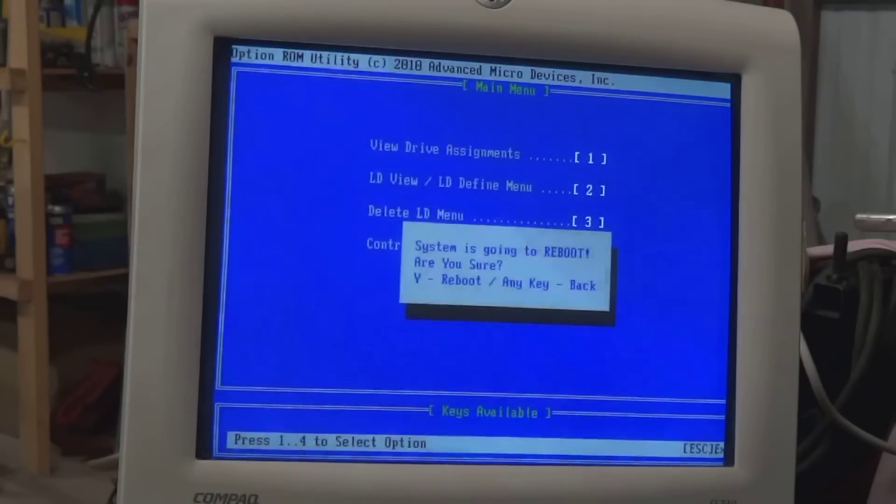
{"action": "key", "text": "y"}
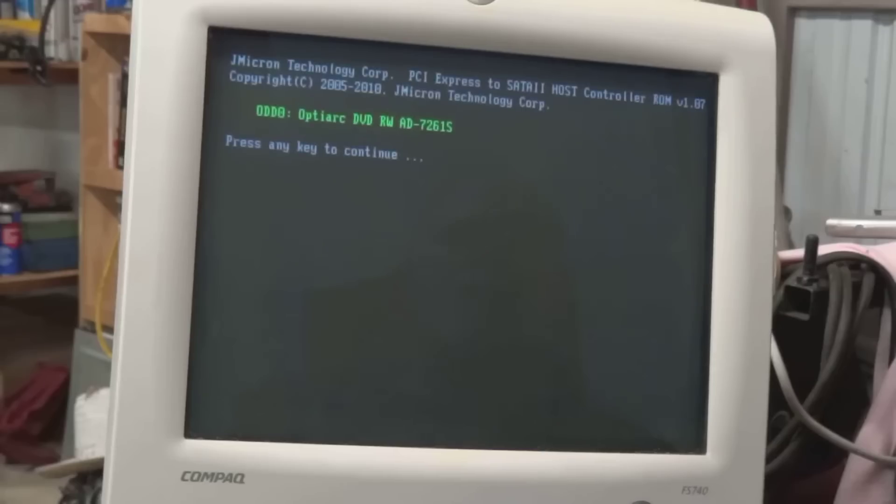